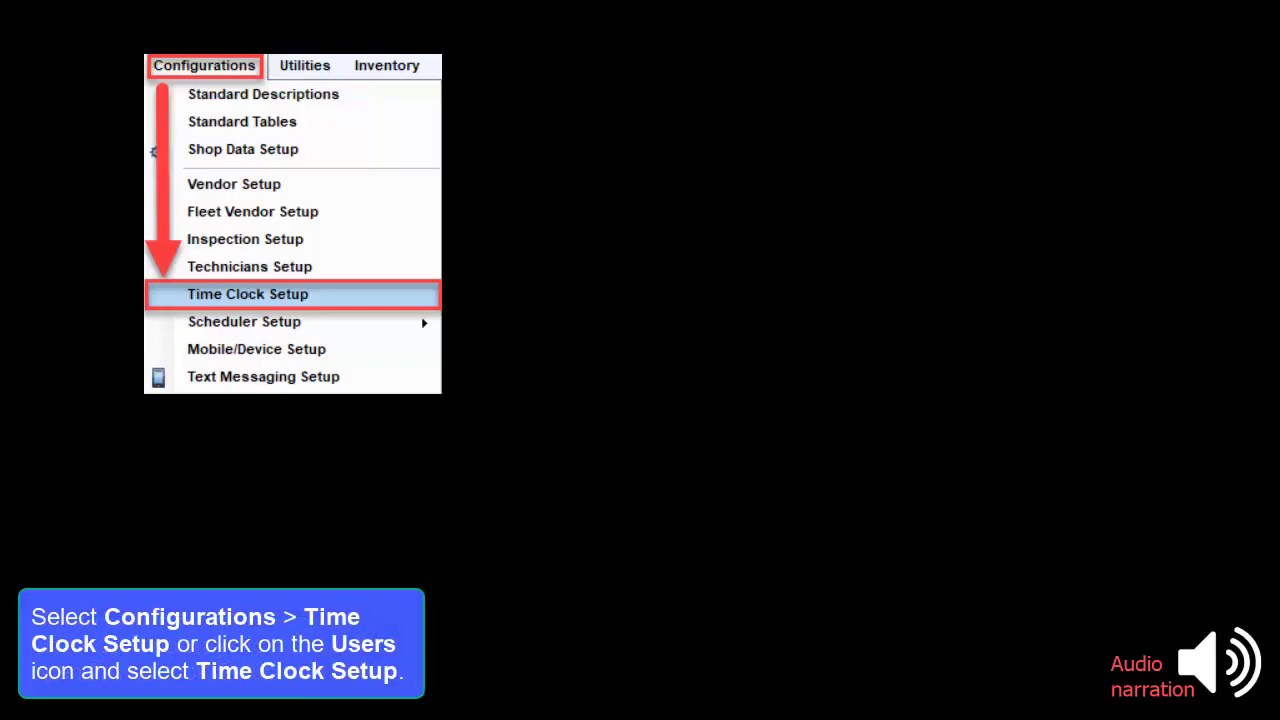
# Choose Time Clock Setup from the Configurations menu to reach its administration window
pyautogui.click(1022, 132)
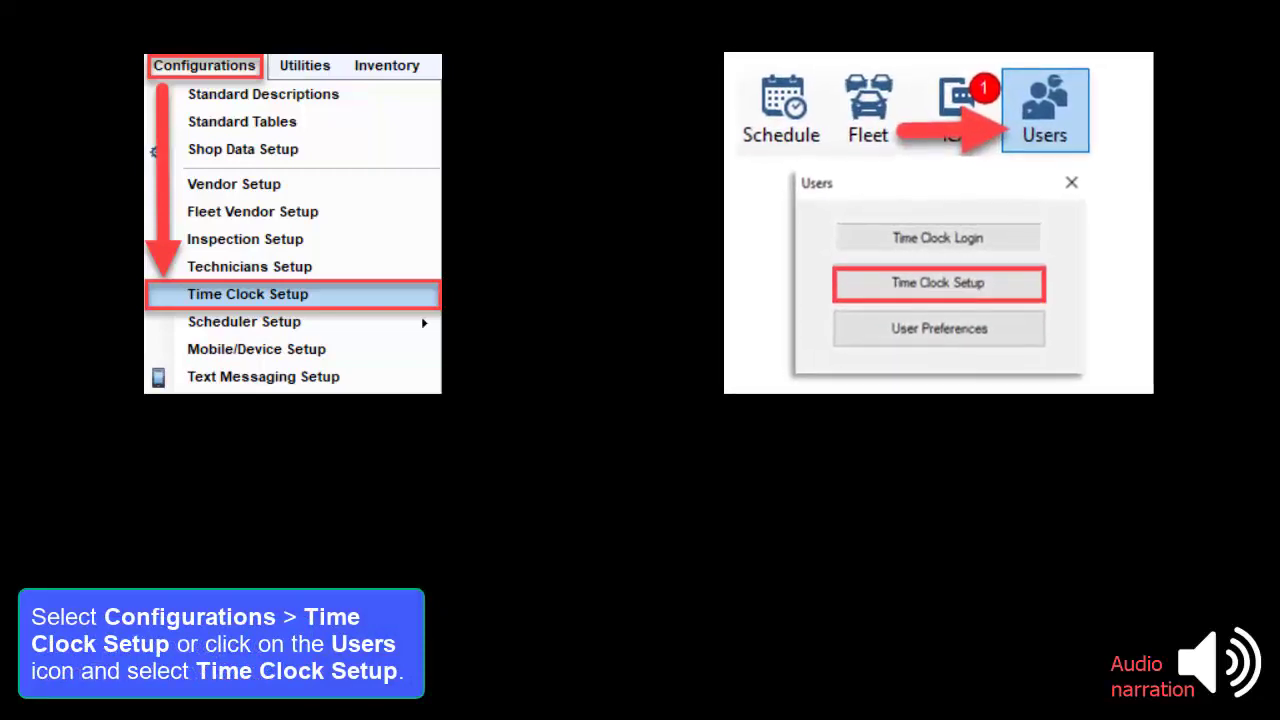
pyautogui.click(938, 284)
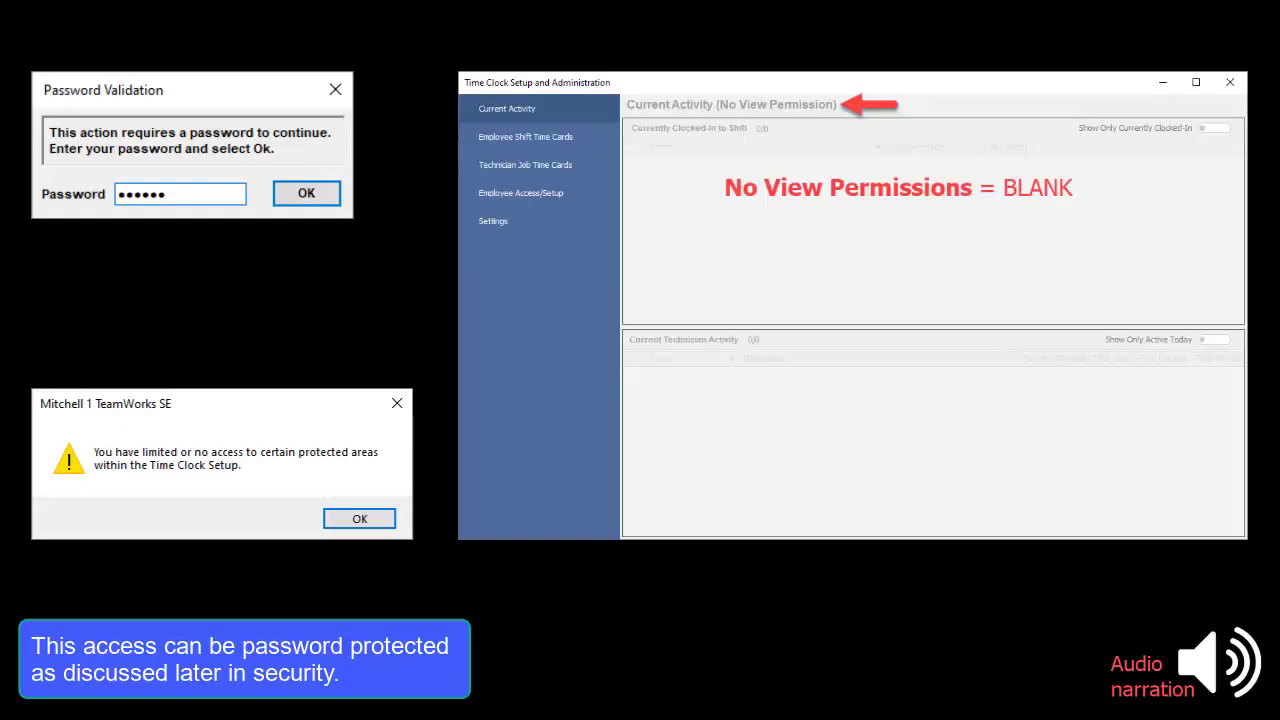
# Select the Settings option in the Time Clock Setup left pane
pyautogui.click(306, 192)
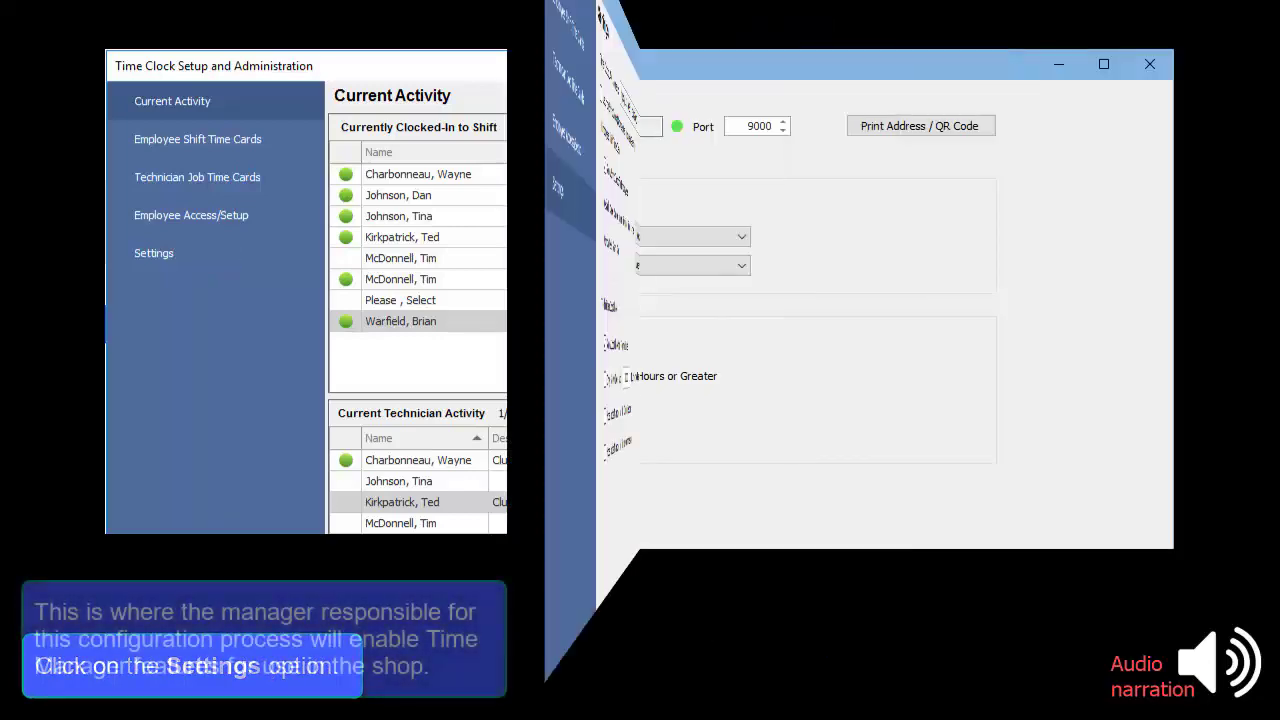
# Enable Show Shift Clock for Employees with a 2 Weeks default range and Sunday week start
pyautogui.click(152, 252)
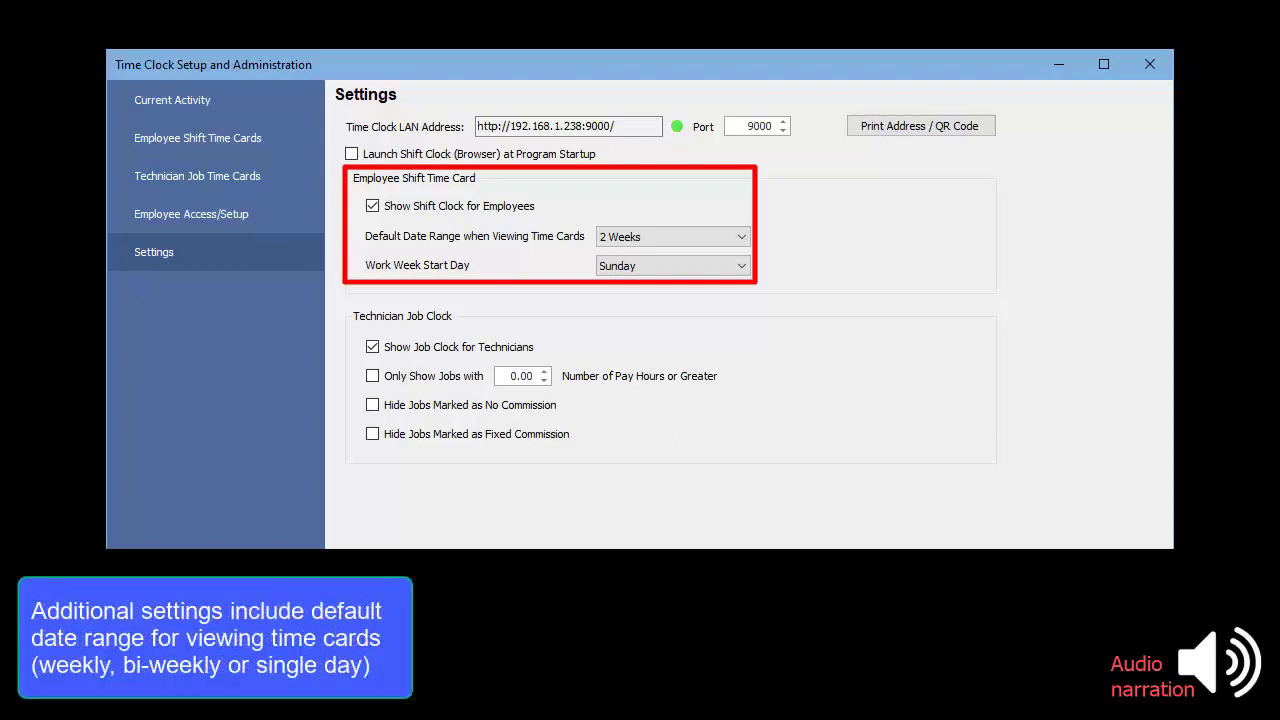
pyautogui.click(672, 236)
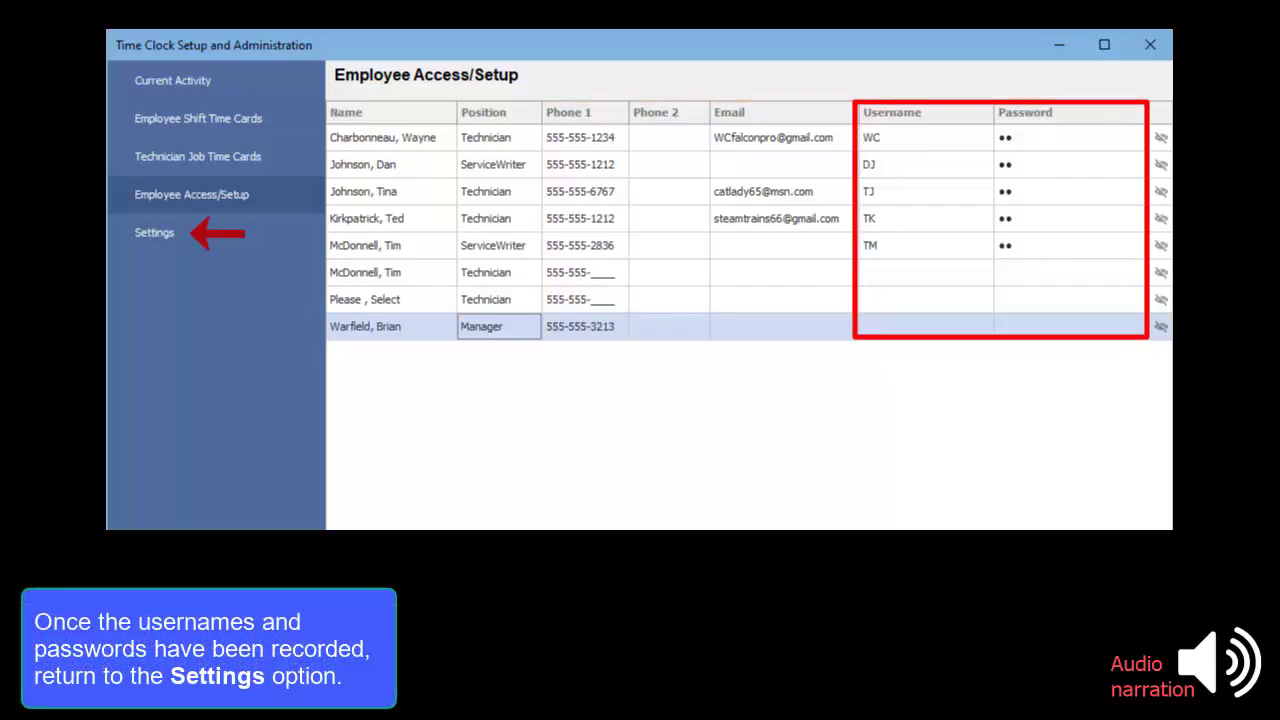
# Return to Settings after entering each employee's time clock username and password
pyautogui.click(154, 232)
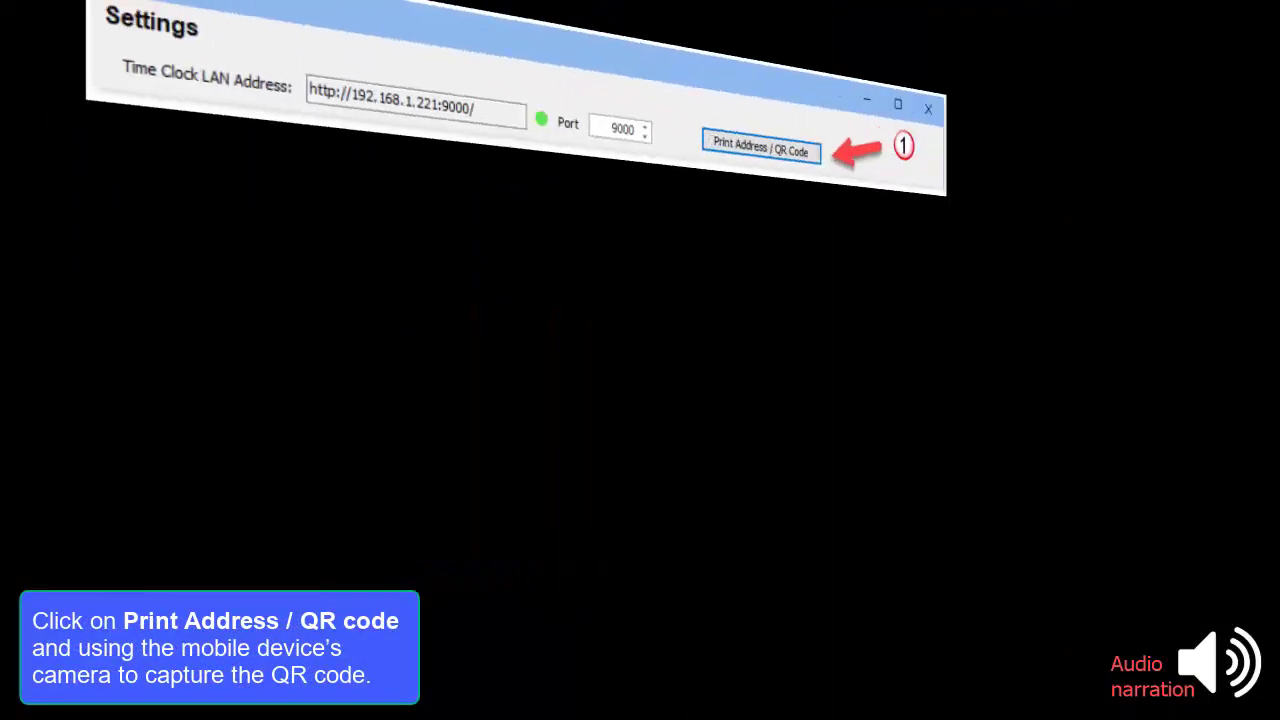
# Print the time clock LAN address and QR code for mobile devices
pyautogui.click(760, 148)
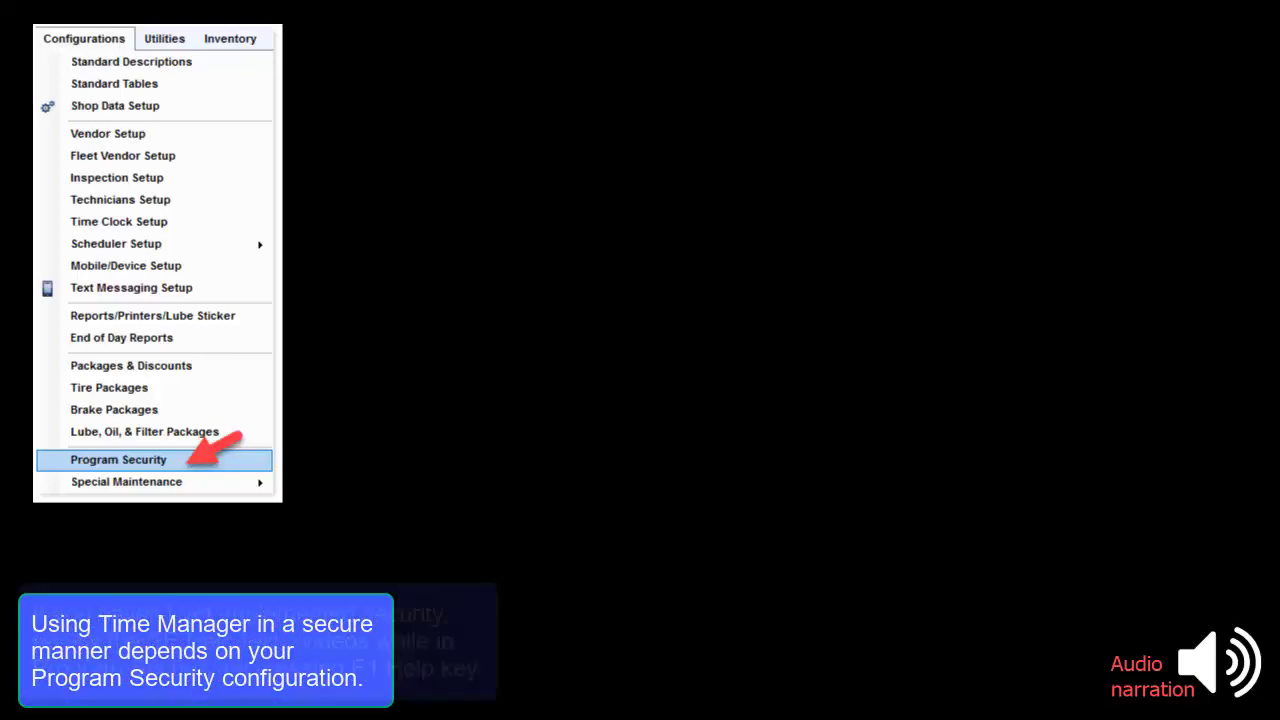
# Choose Program Security from the Configurations menu
pyautogui.click(118, 458)
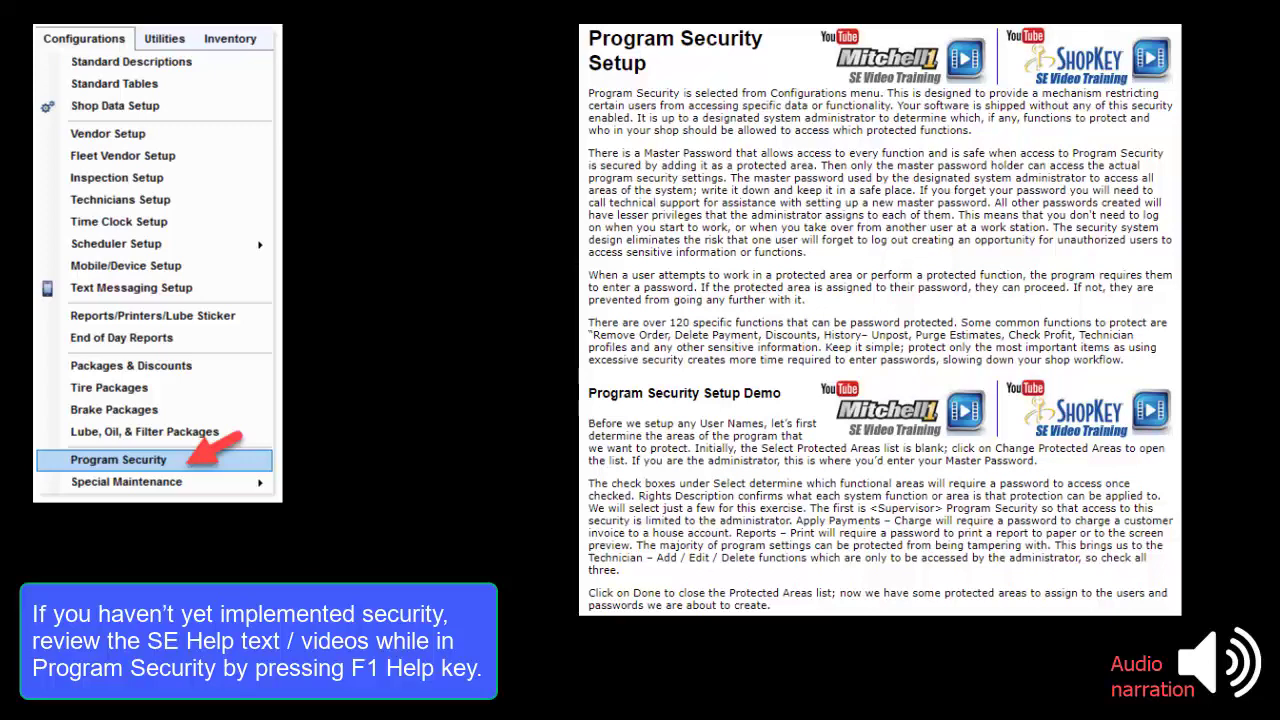
# Verify OWNER/MGR has <Supervisor> Program Security checked in its protected areas
pyautogui.click(118, 458)
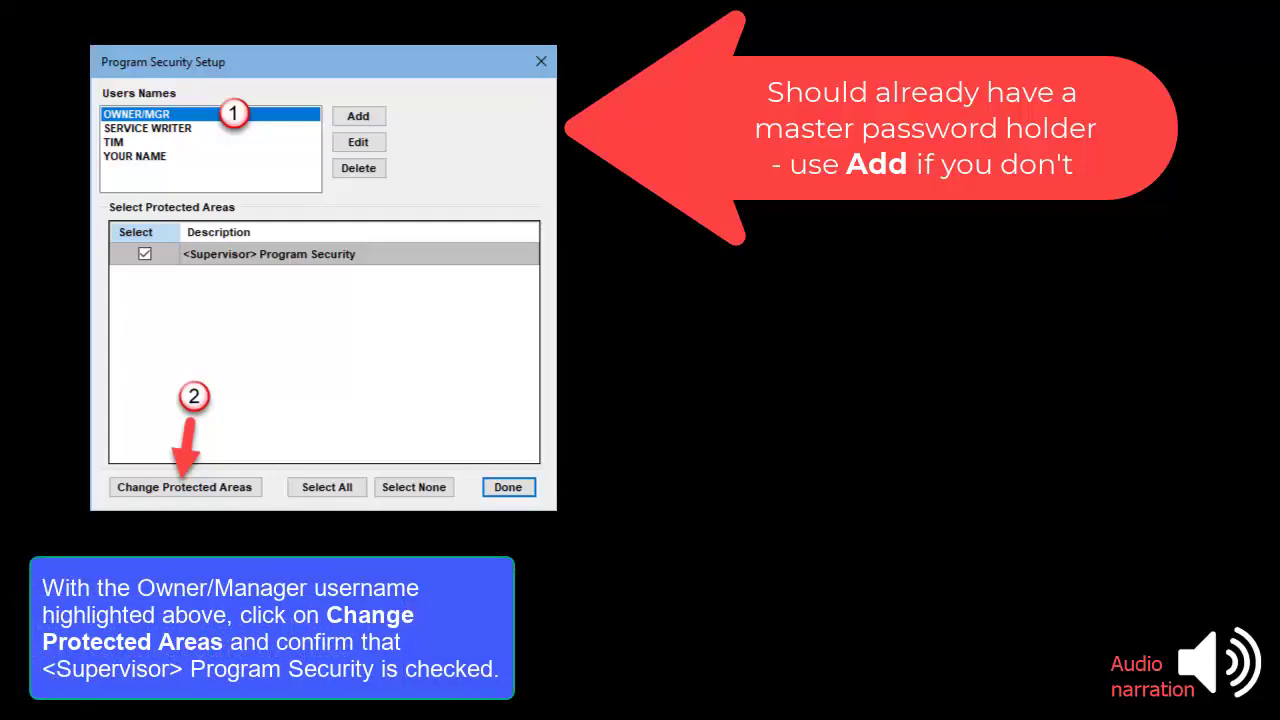
# Check all Time Clock view and edit areas as protected and grant them to OWNER/MGR
pyautogui.click(184, 488)
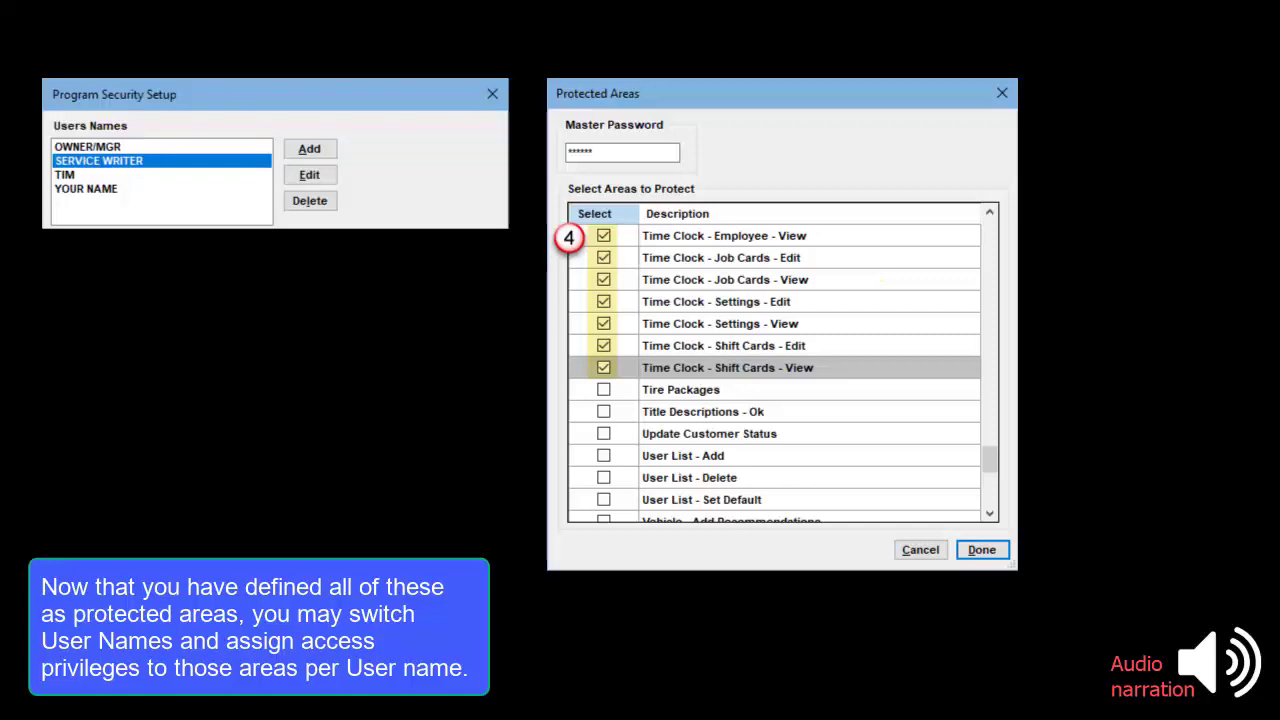
pyautogui.click(980, 548)
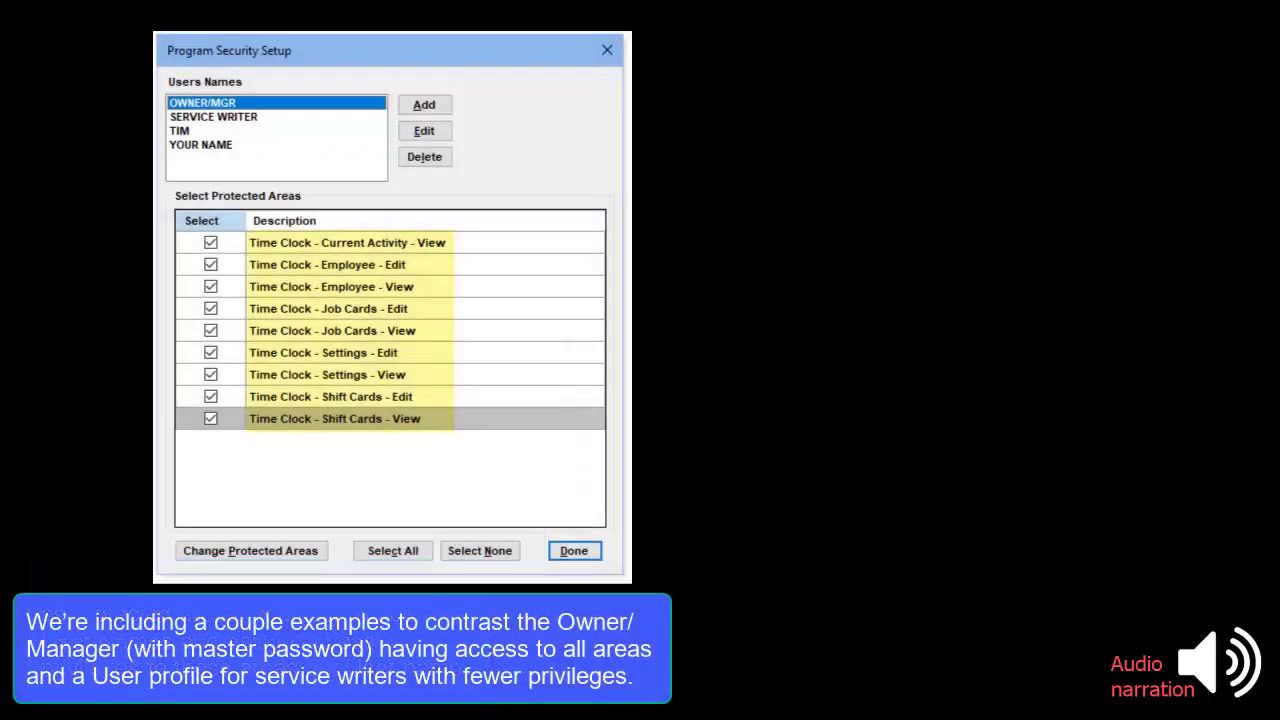